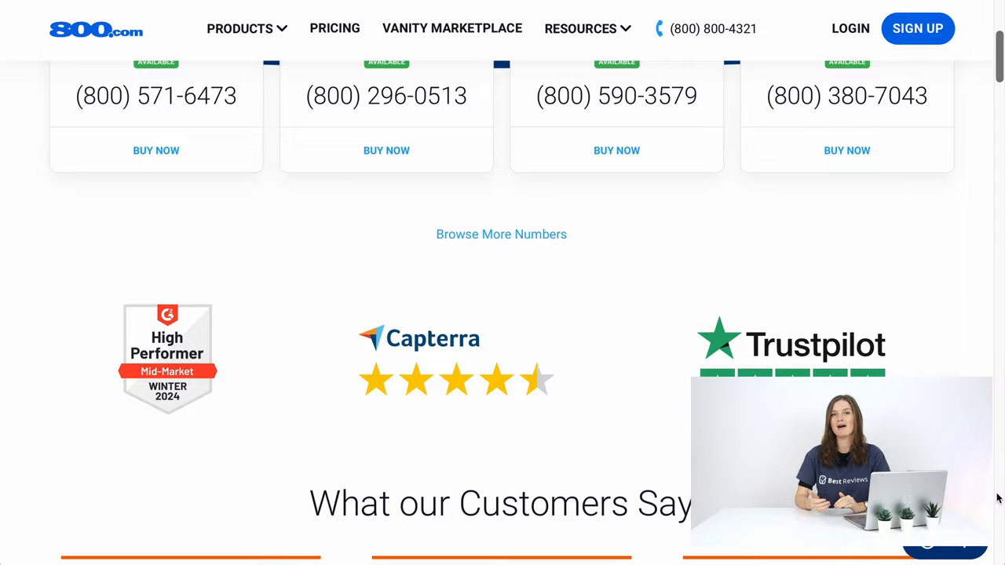
Scroll through the review's Features, Communication and Call Handling sections
scroll(down, 3)
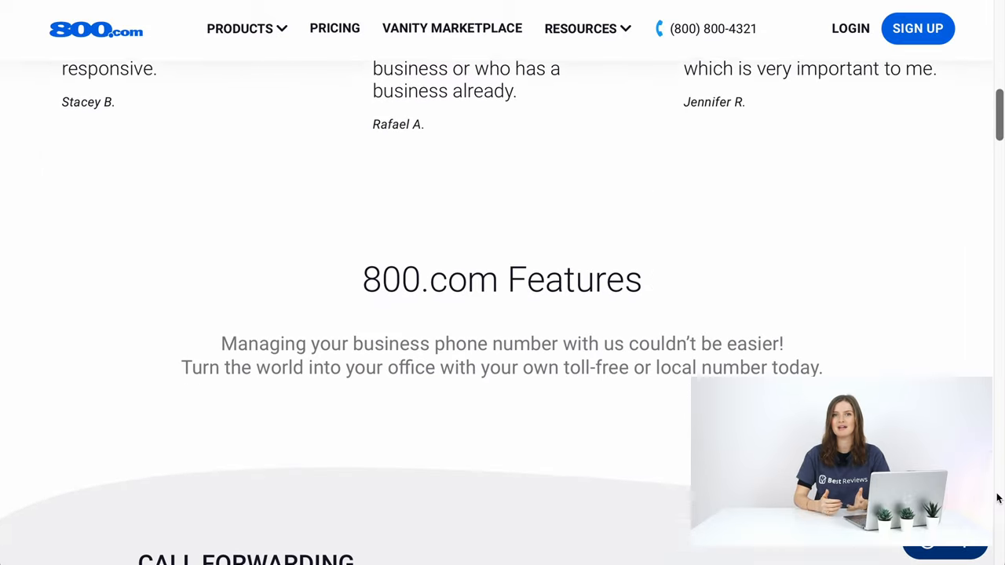
scroll(down, 3)
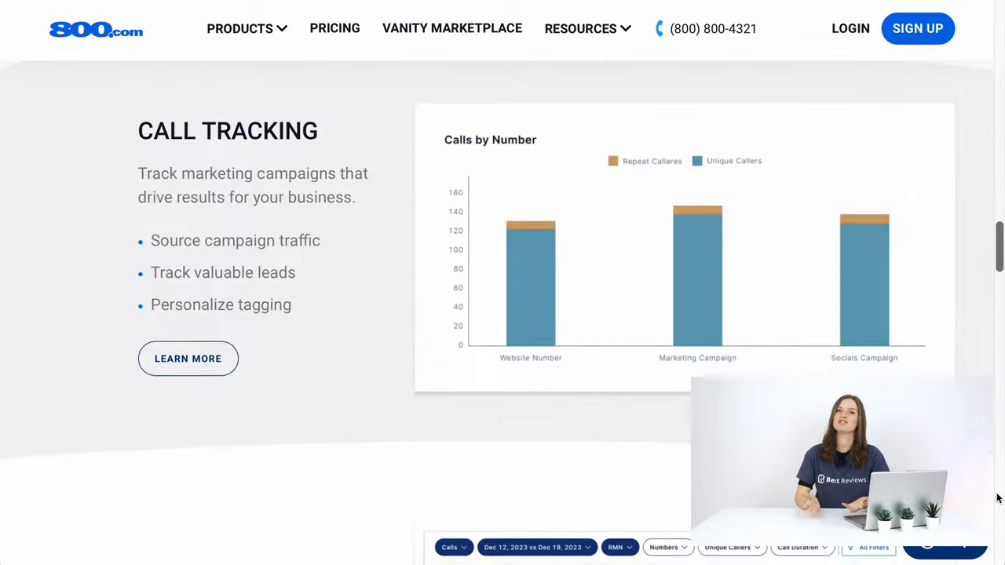
scroll(down, 3)
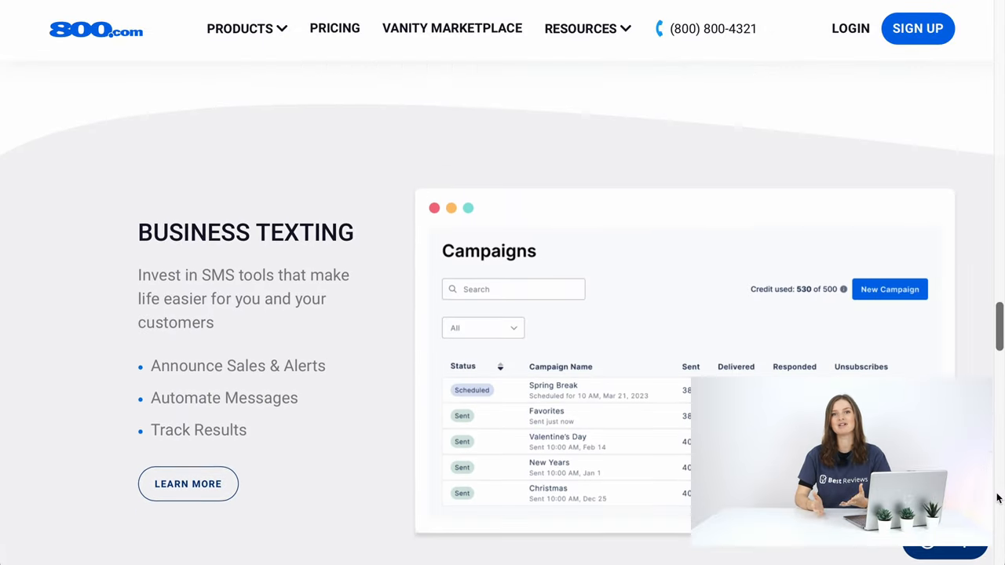
scroll(down, 3)
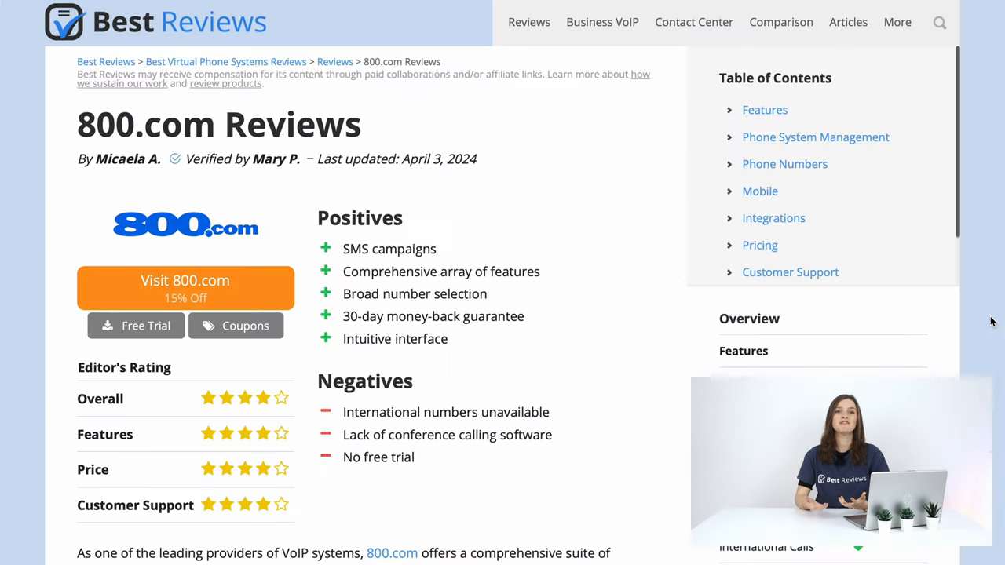
scroll(down, 3)
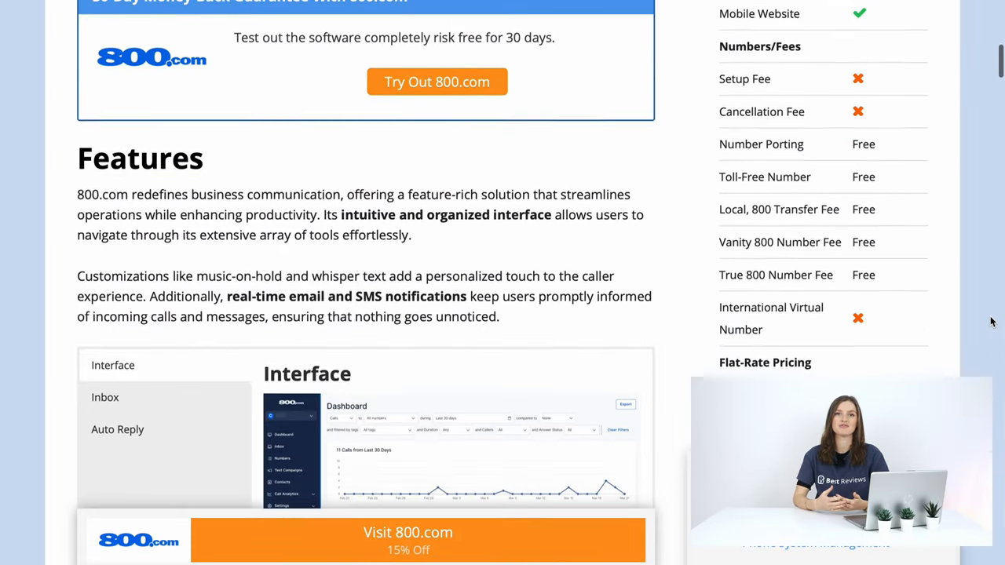
scroll(down, 3)
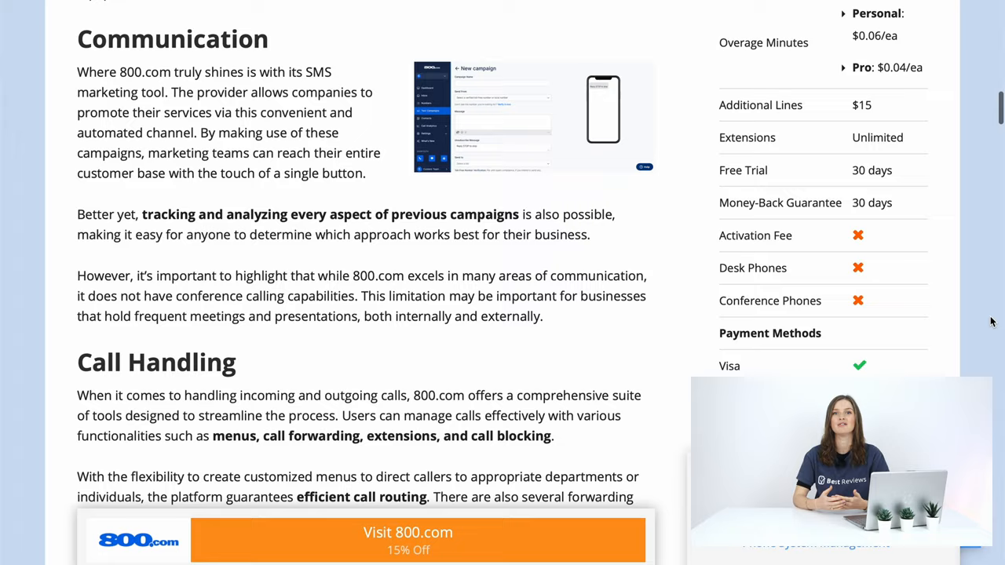
scroll(down, 3)
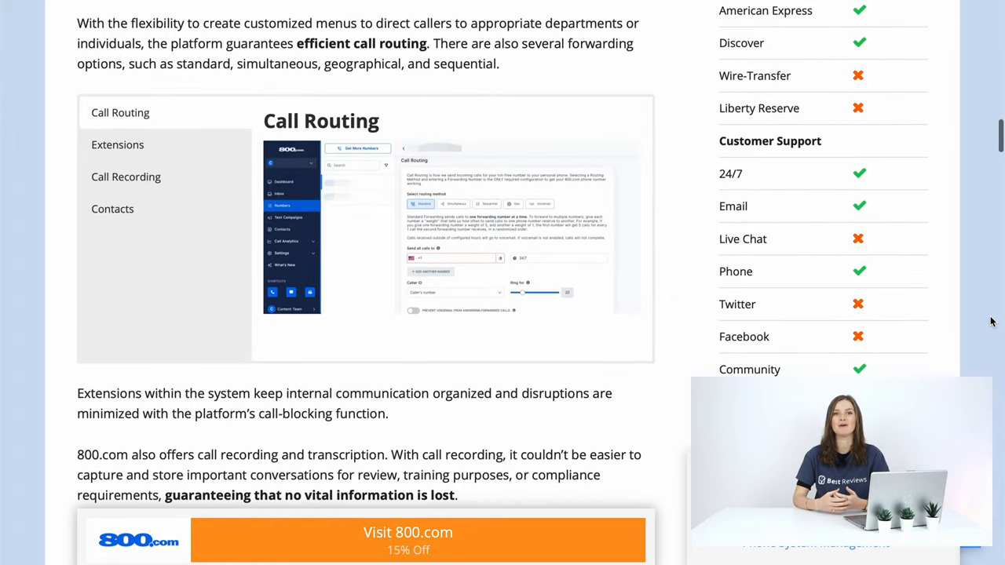
scroll(down, 3)
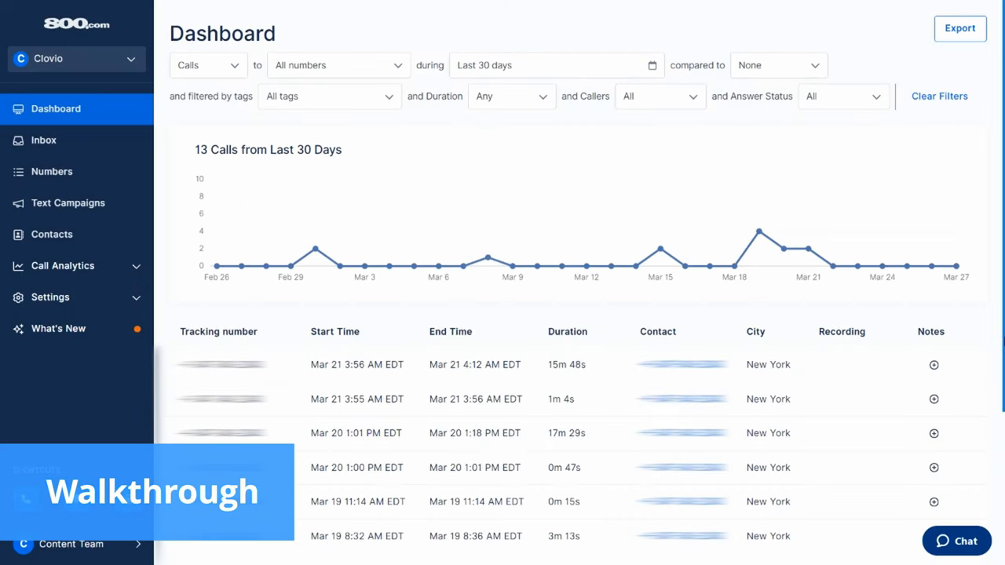
View the Numbers list and the available toll-free prefixes under Get More Numbers
click(51, 171)
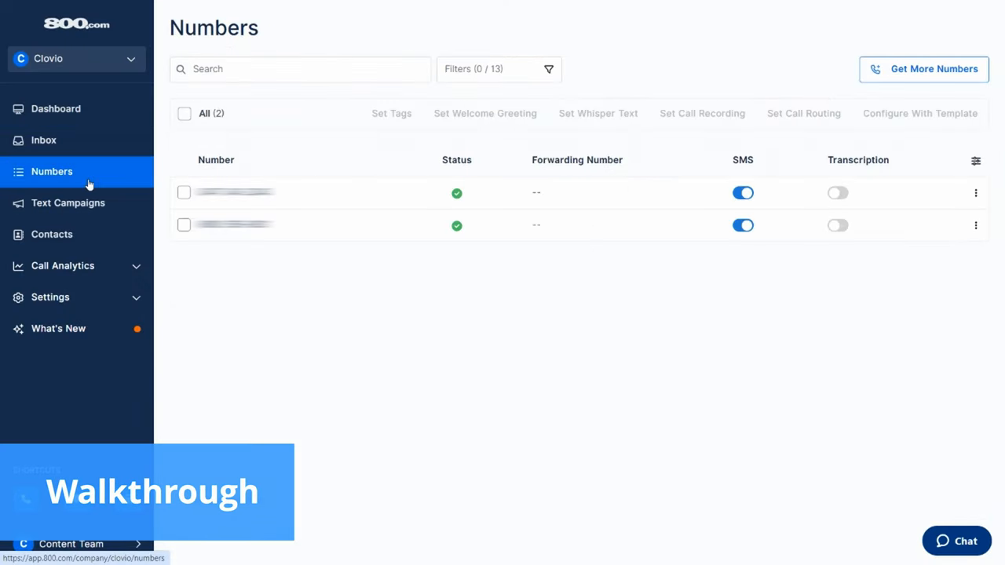
click(932, 69)
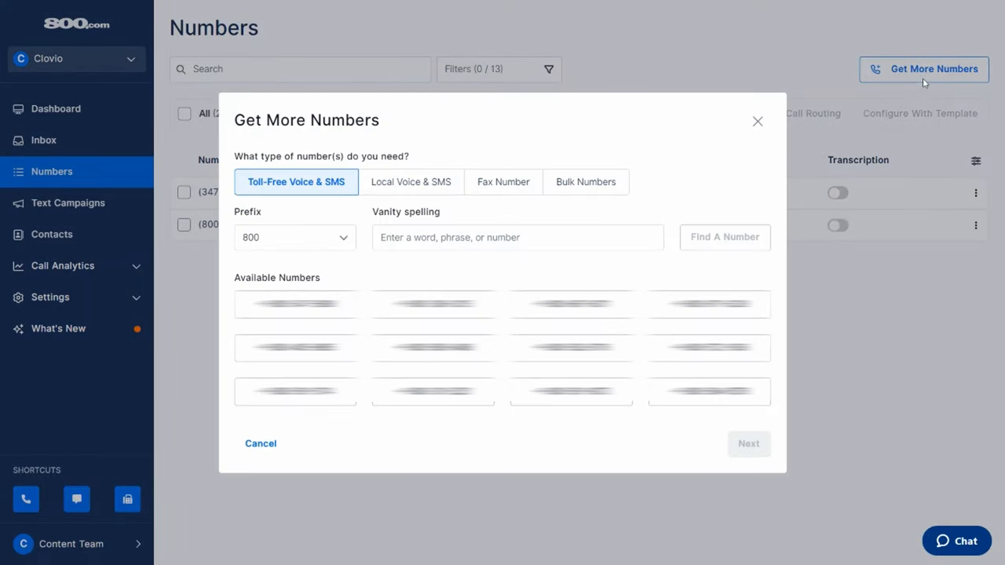
click(295, 237)
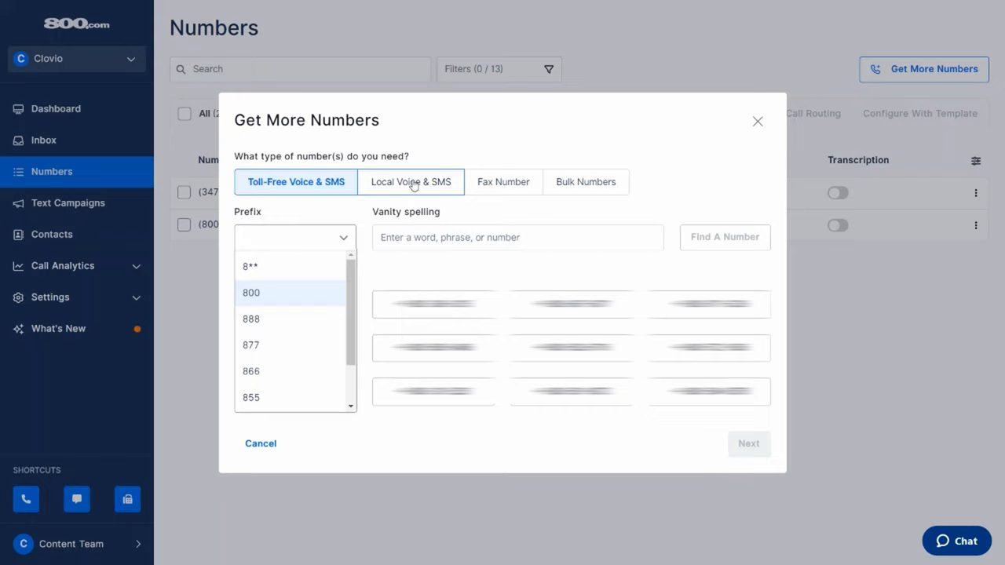
Search local numbers in area code 386, check the bulk purchase option, then close the window
click(410, 182)
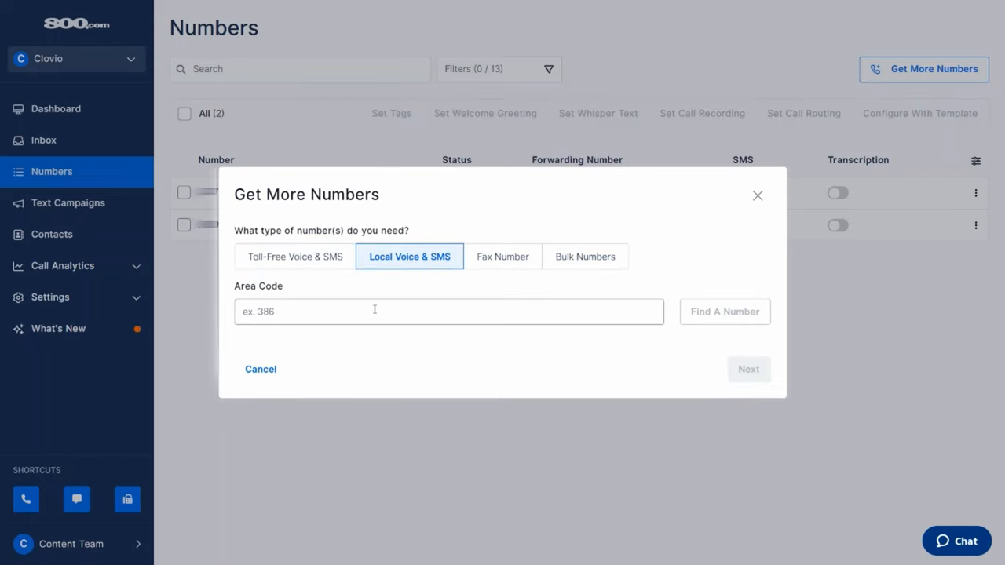
text(386)
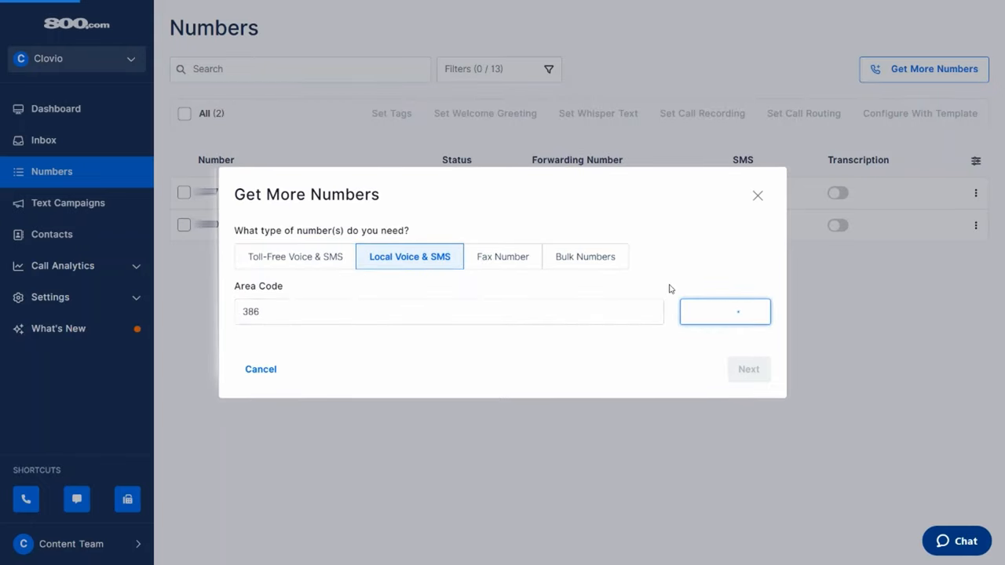
click(723, 311)
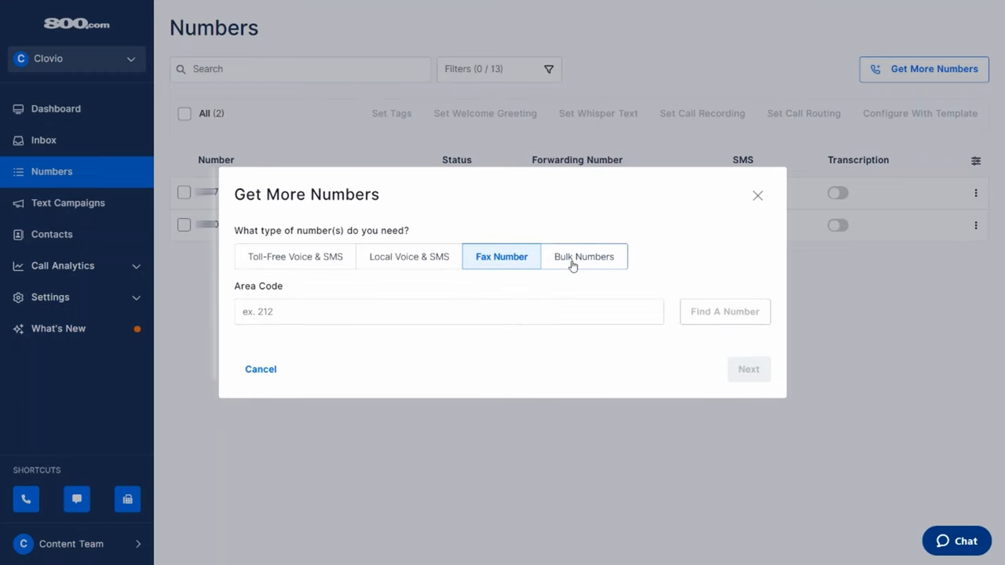
click(583, 258)
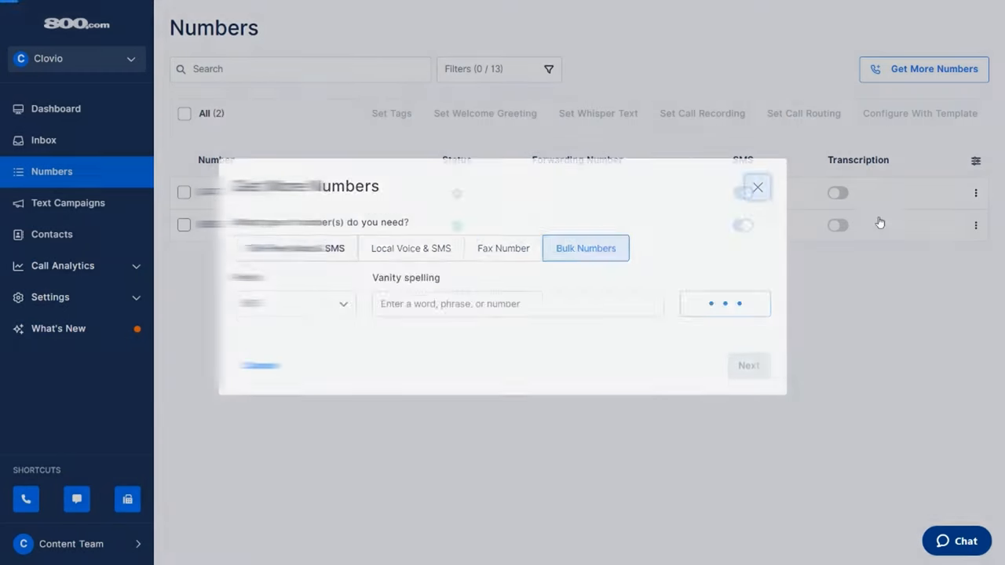
click(757, 188)
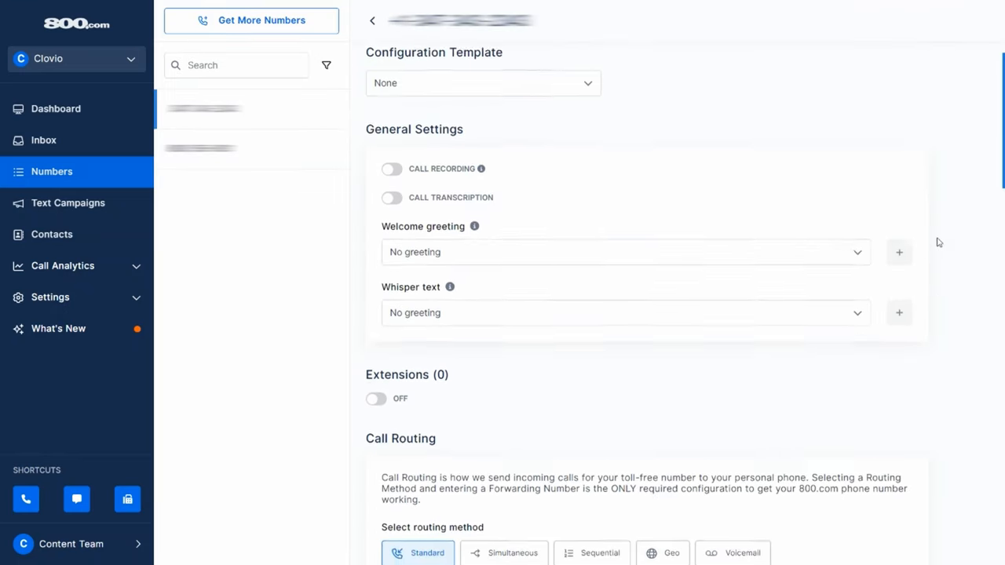
Review the first number's settings, routing, notifications and auto replies, then head to Contacts
click(625, 251)
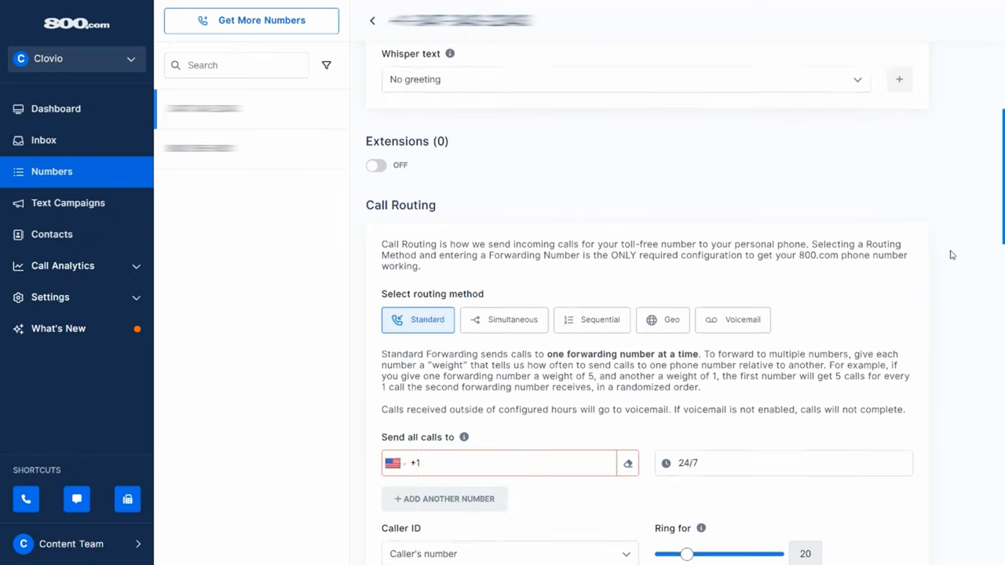
scroll(down, 3)
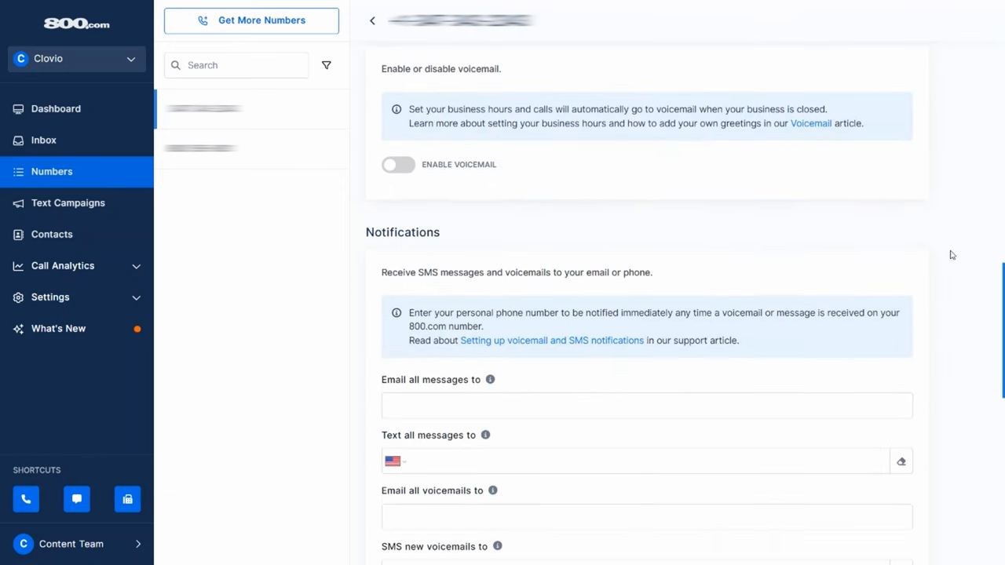
scroll(down, 3)
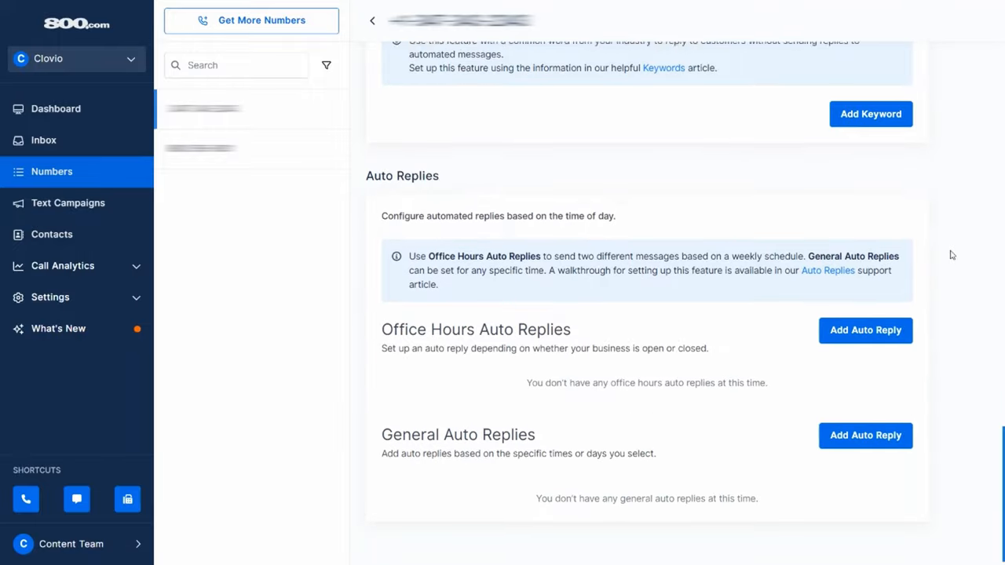
click(52, 234)
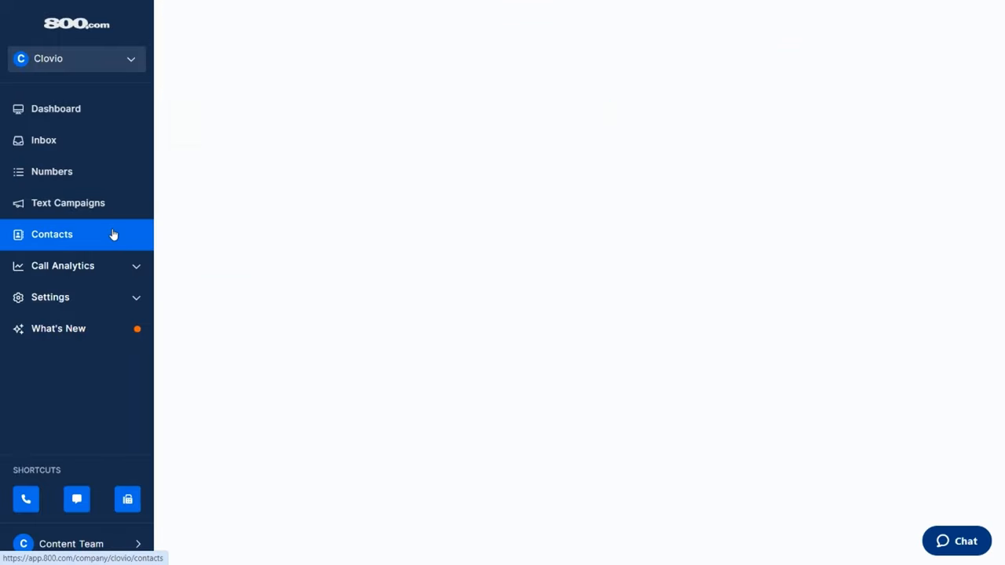
Tour the empty Contacts page's import, export and contact lists options
click(52, 234)
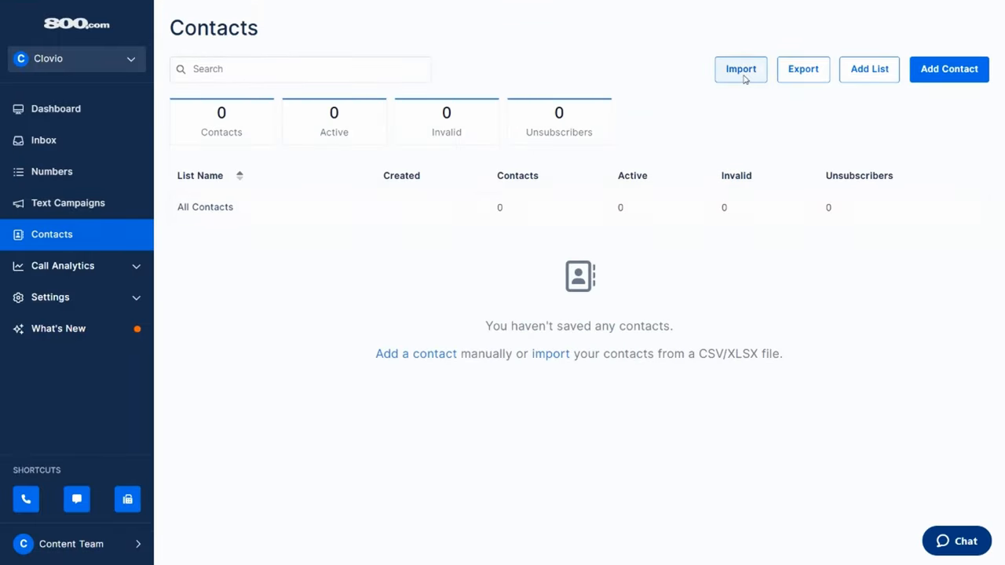
click(741, 69)
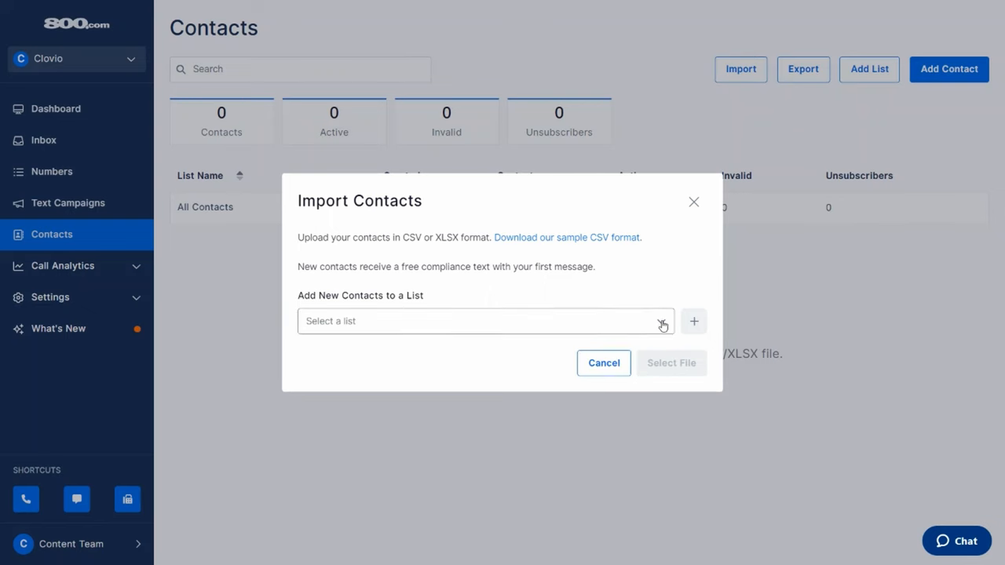
click(802, 69)
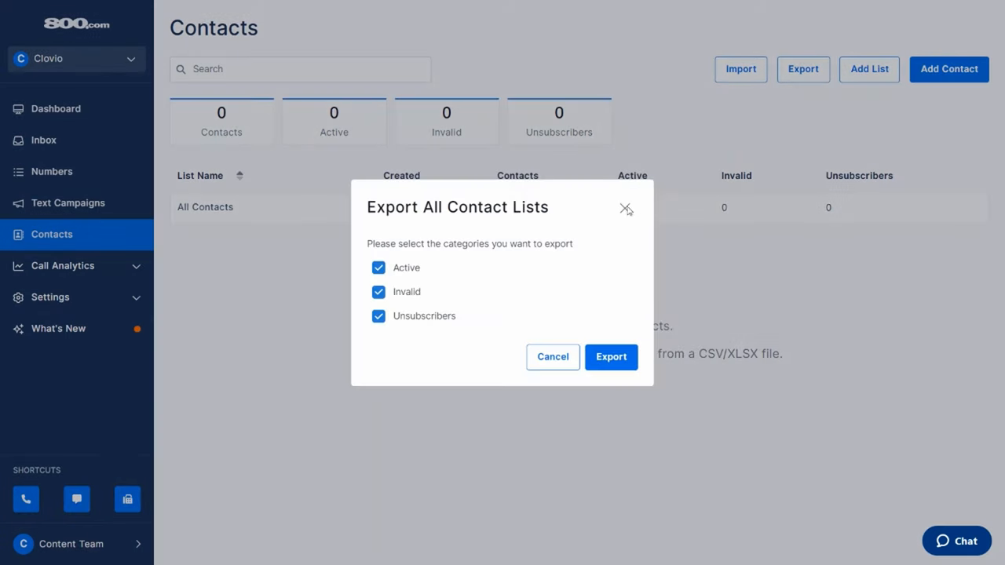
click(624, 209)
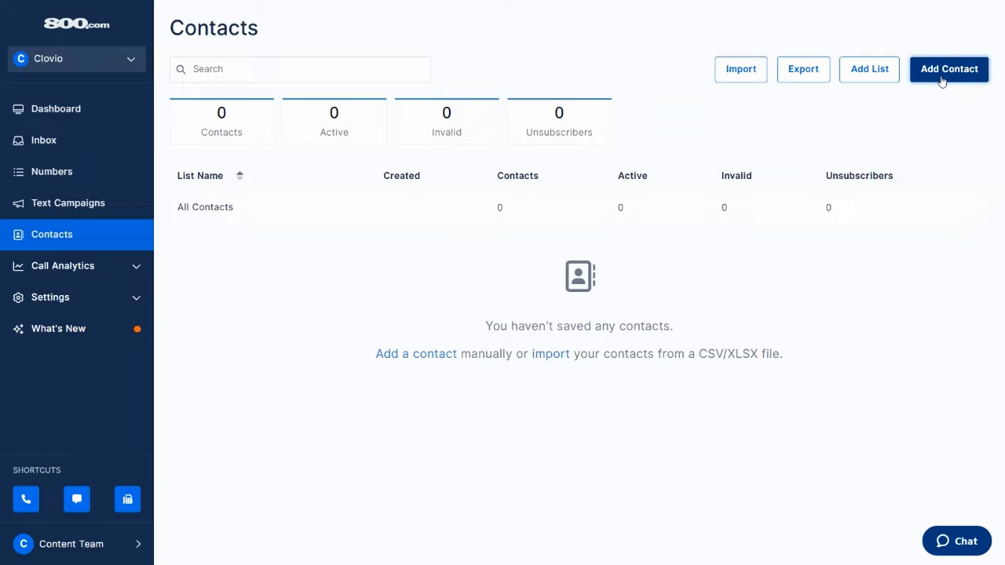
click(948, 69)
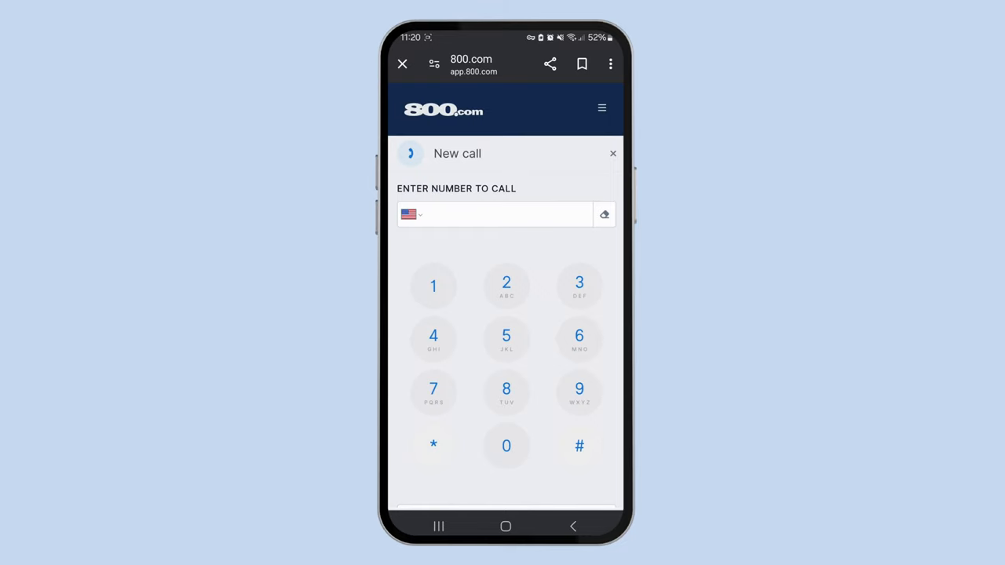
Compose a new SMS whose message text reads 'BRNET Testing'
click(580, 389)
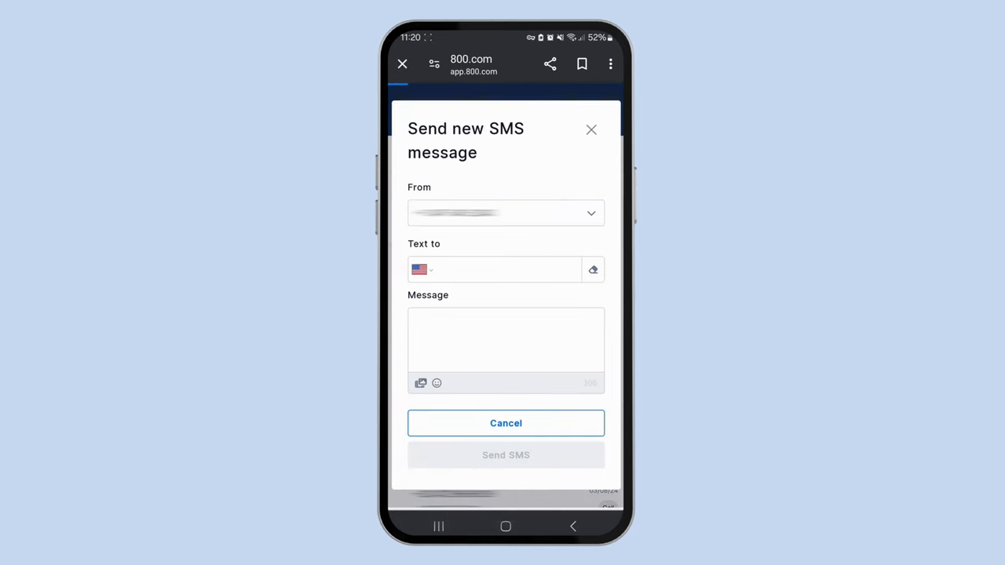
click(506, 270)
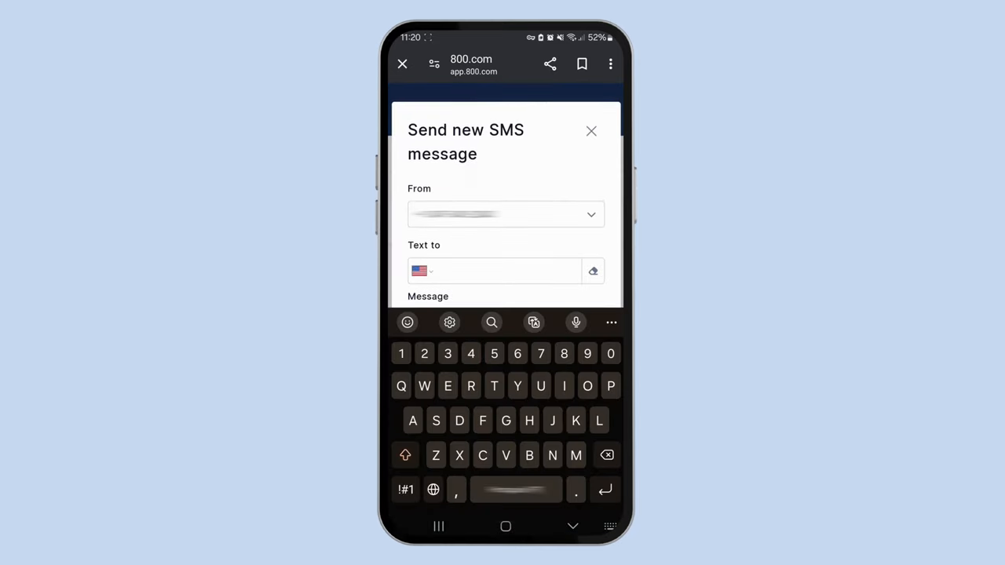
text(BRNET)
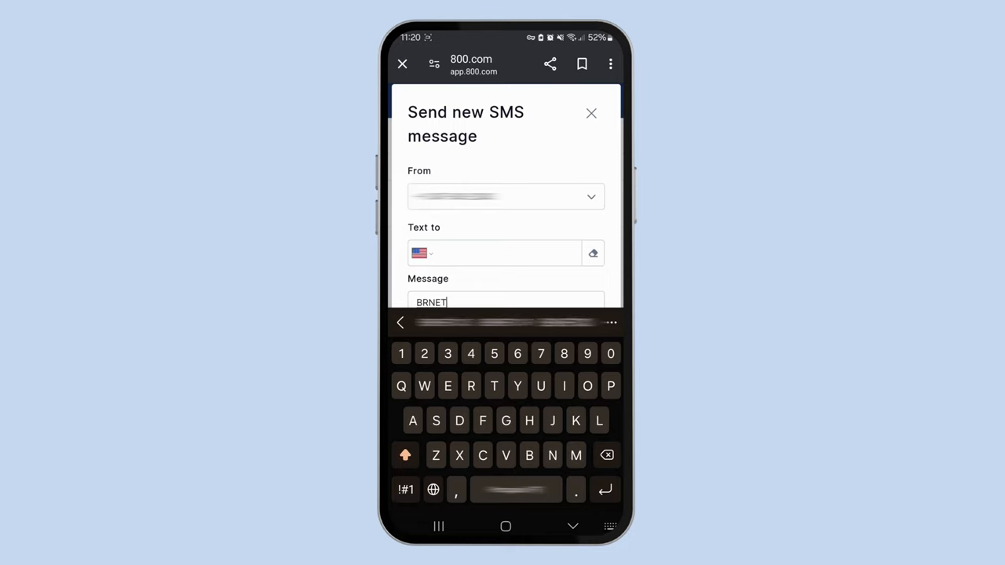
text(Test)
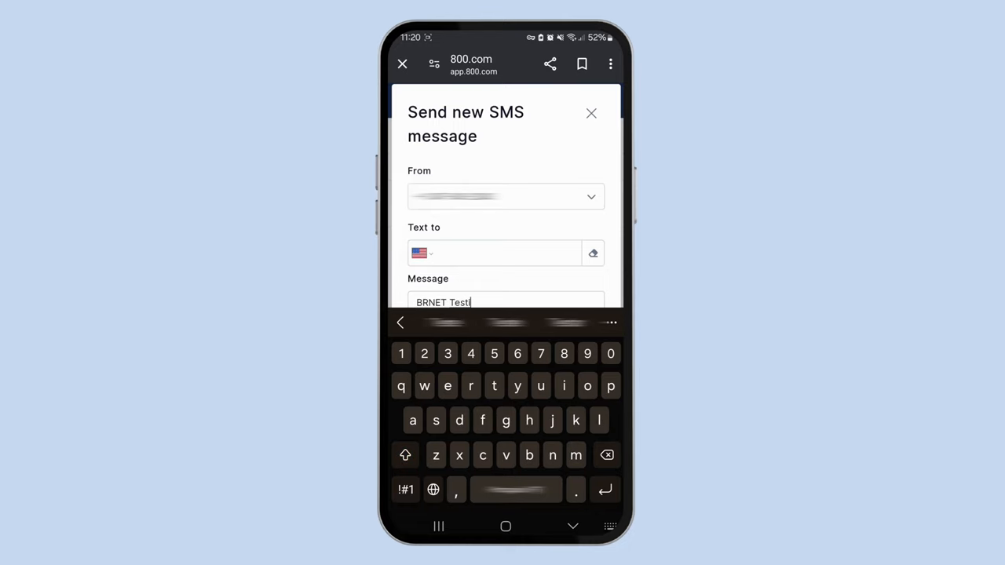
text(ing)
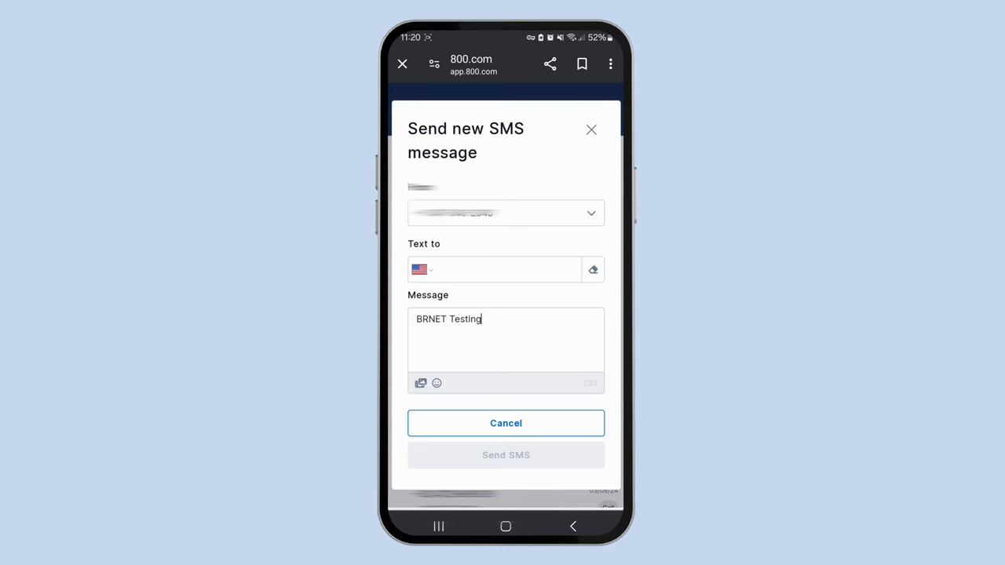
click(590, 129)
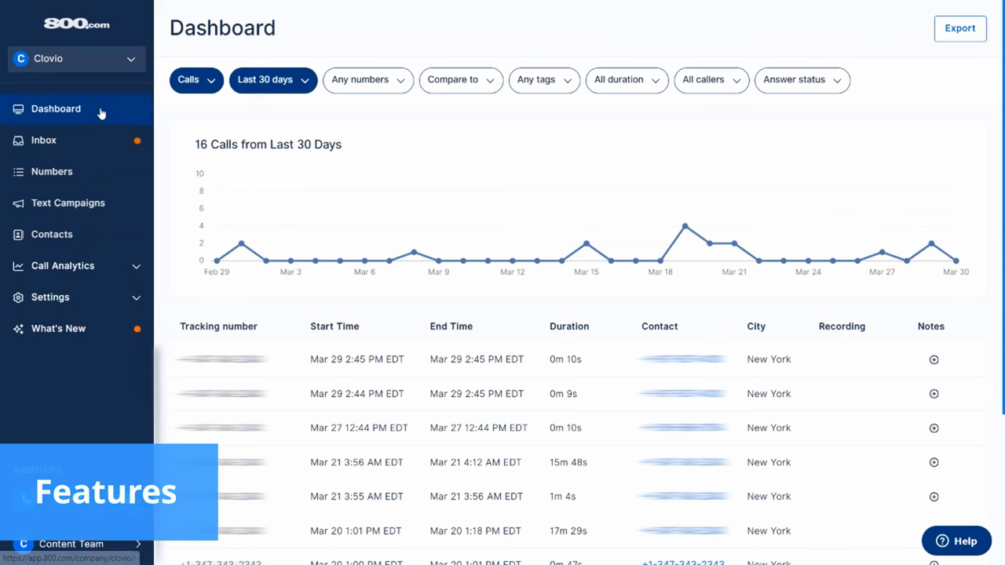
Expand Call Analytics and Settings, then return to the Numbers list
click(63, 265)
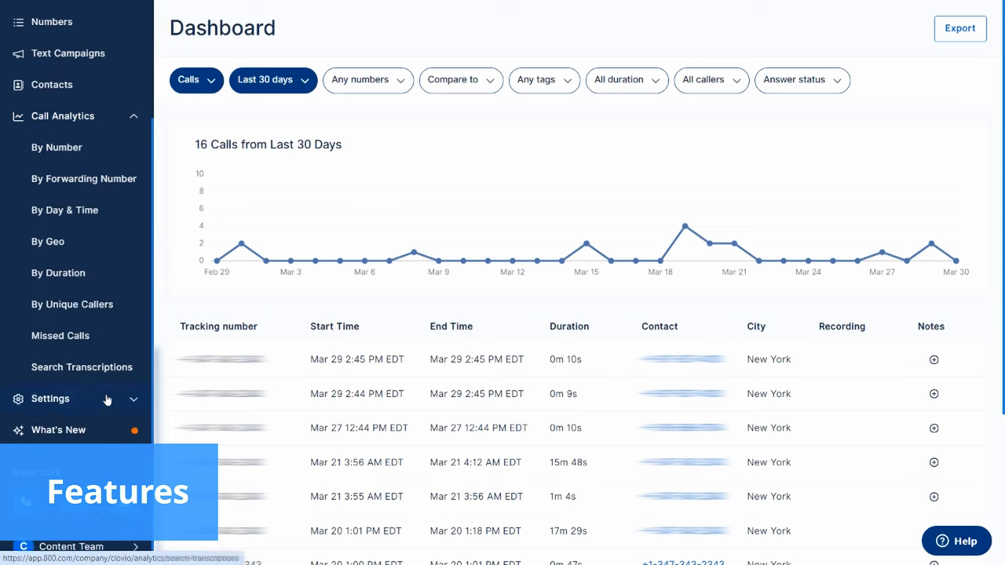
click(50, 399)
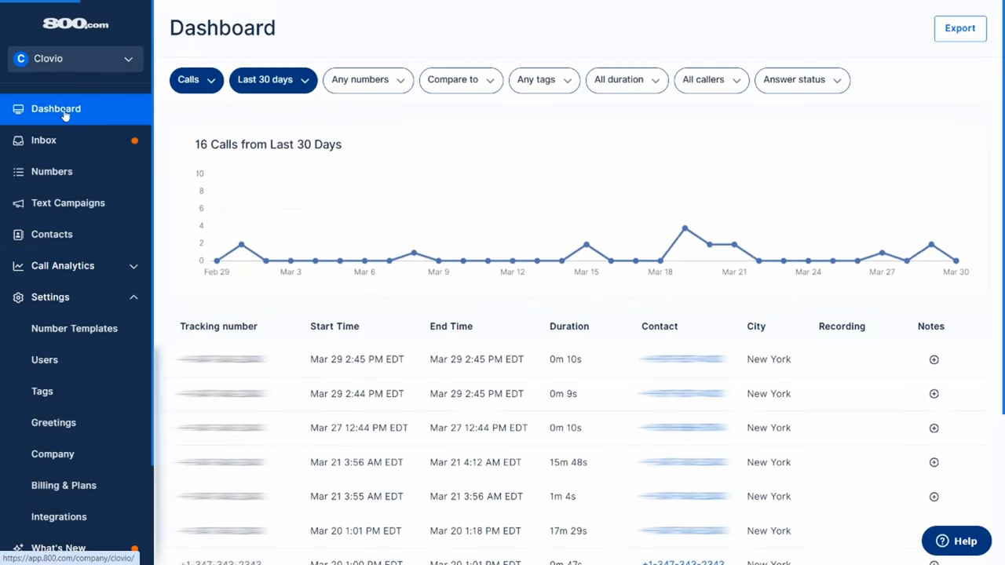
click(52, 171)
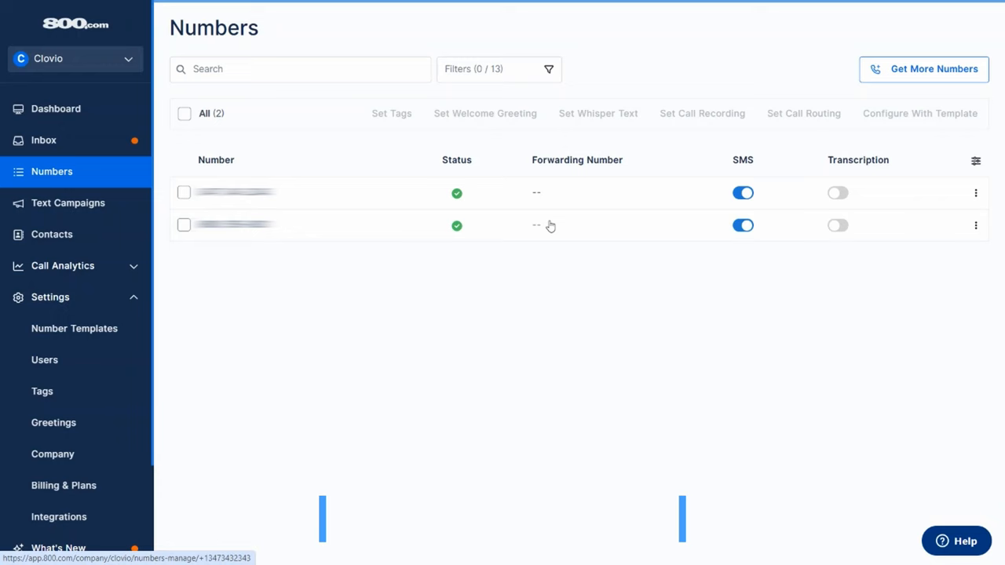
Try adding a welcome greeting 'BRNET T' with the Upload Greeting option, then cancel it
click(234, 225)
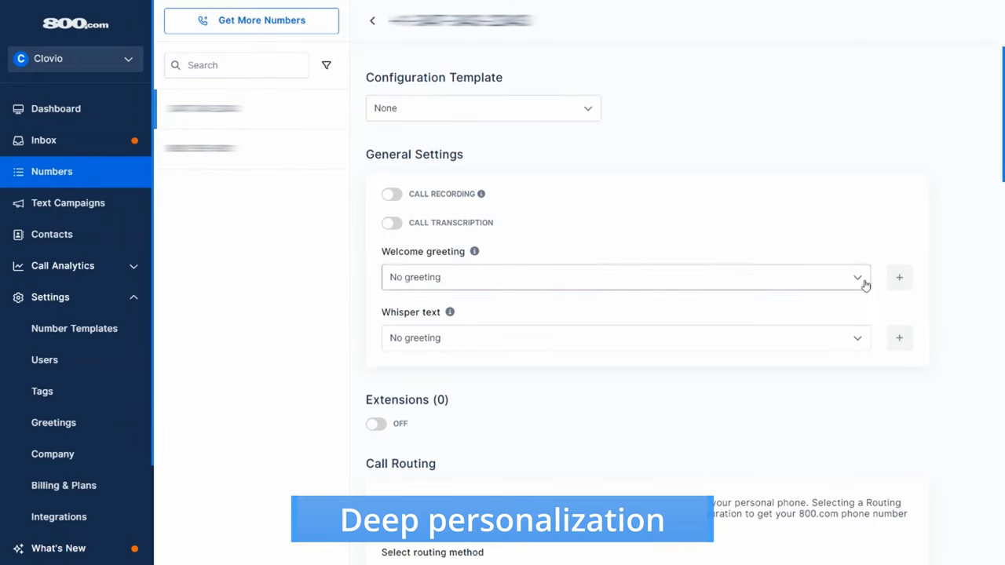
click(897, 276)
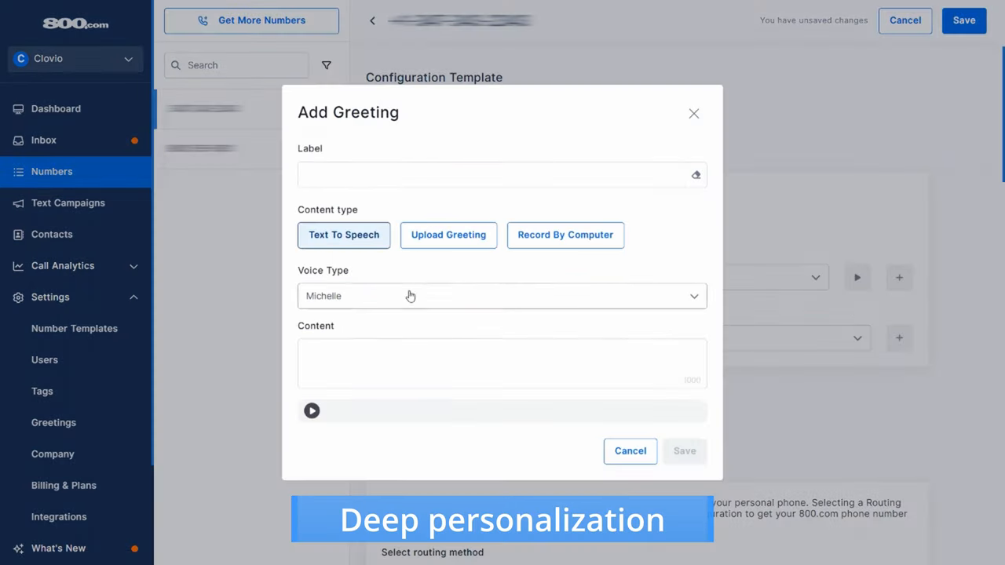
text(BRNET TESTING)
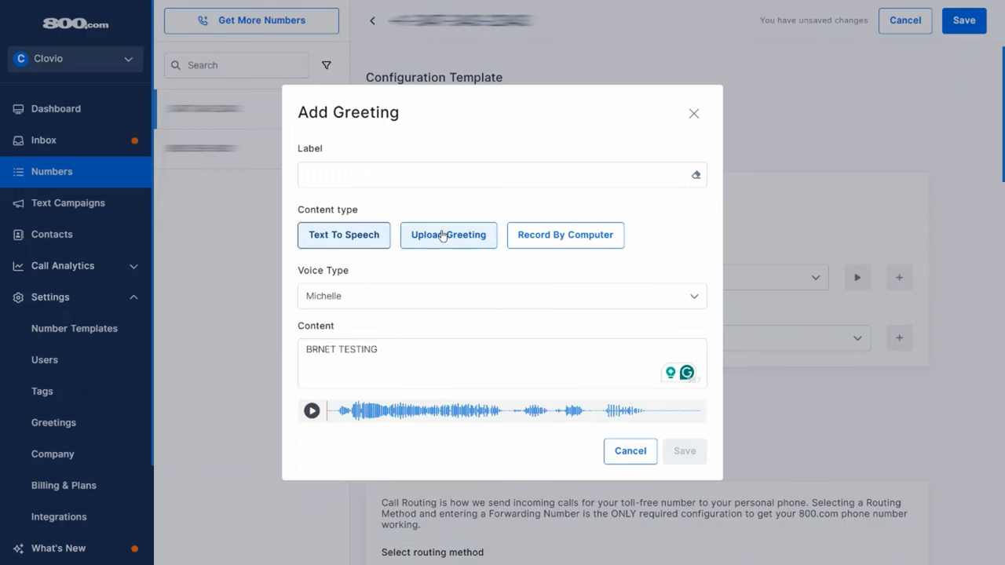
click(449, 235)
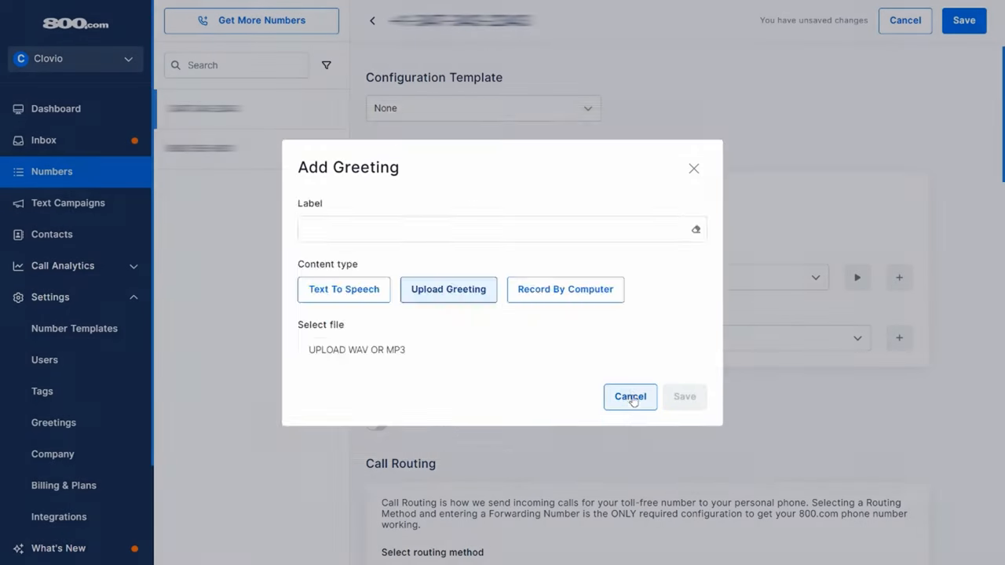
click(629, 396)
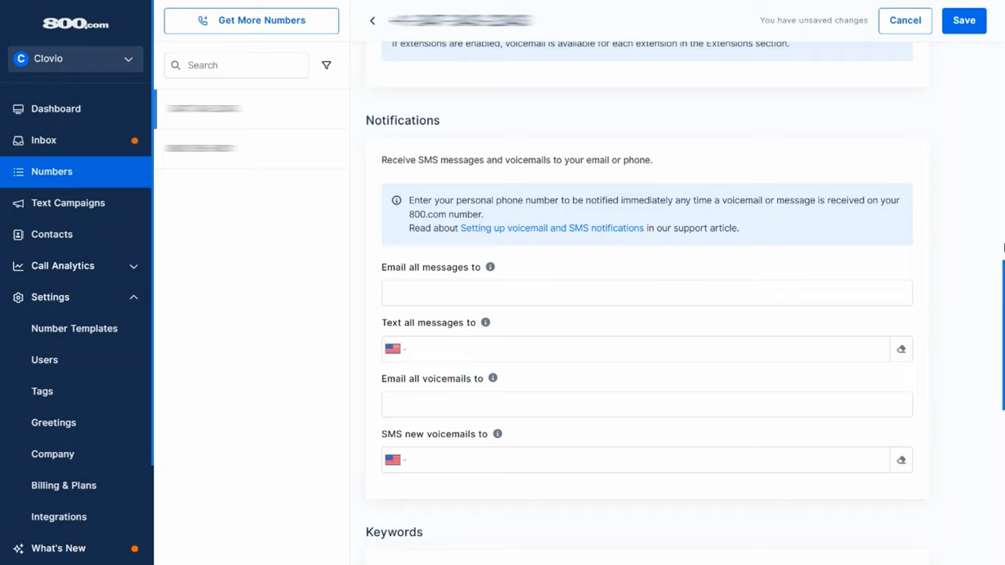
Save a keyword auto-reply for BRNET with the message 'Hi'
click(870, 293)
text(BRNET)
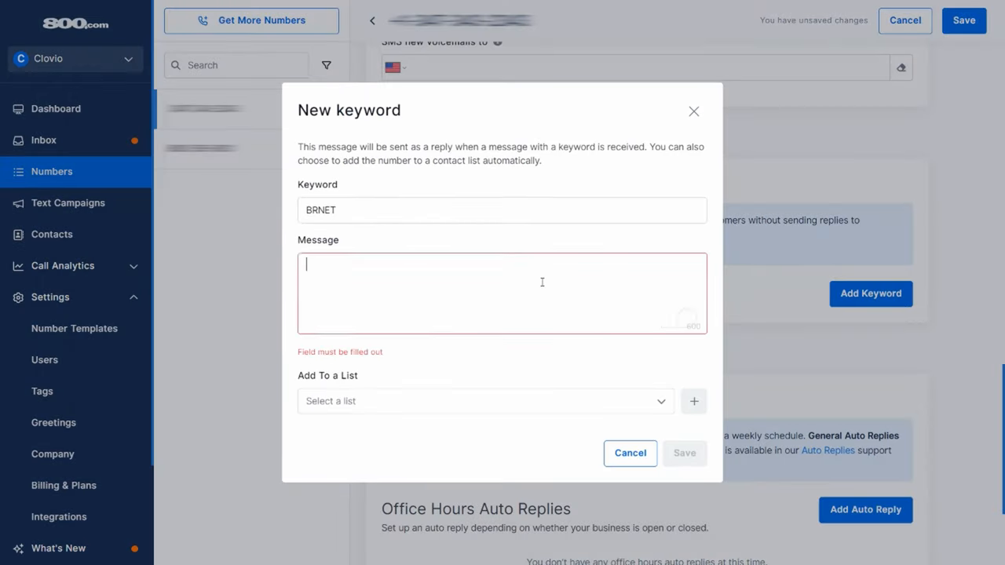
text(Hi)
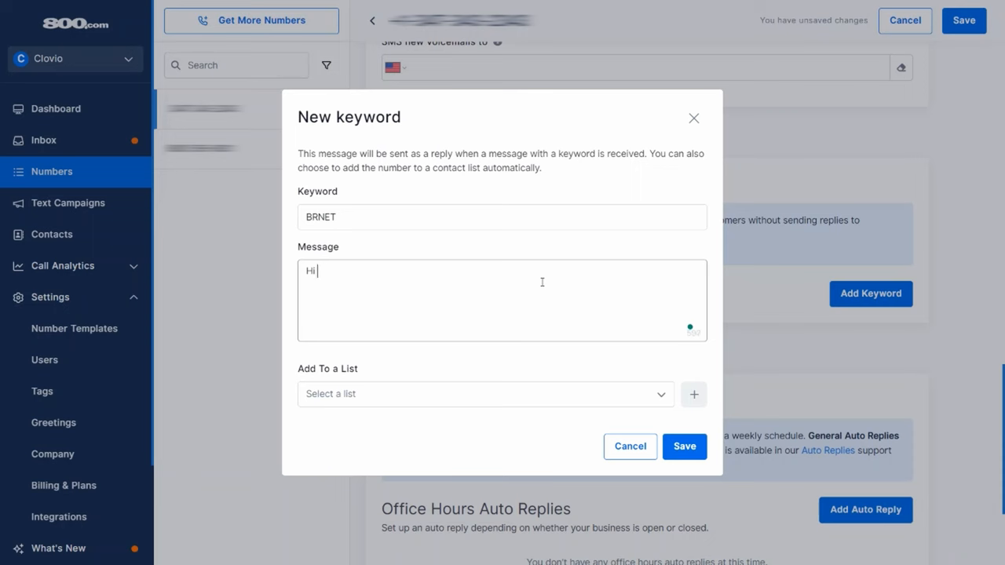
click(630, 446)
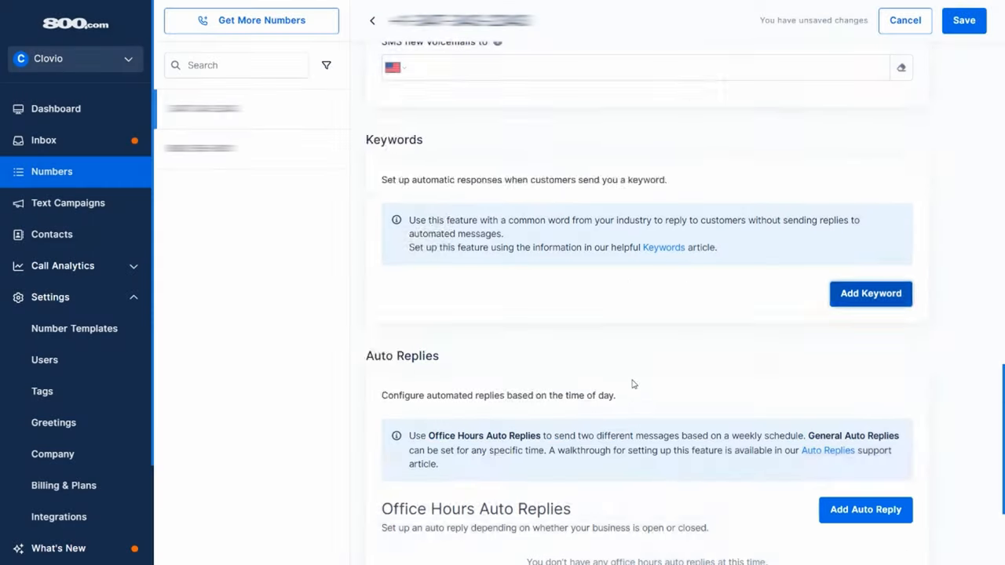
click(865, 508)
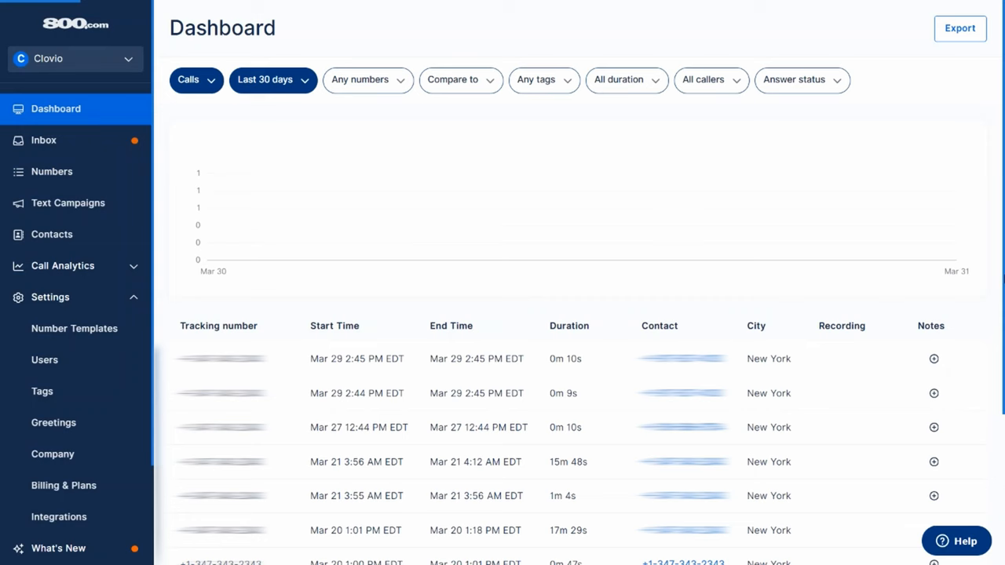
Create a new text campaign named 'BRNET Testing' with message 'BRNET Testing'
click(67, 203)
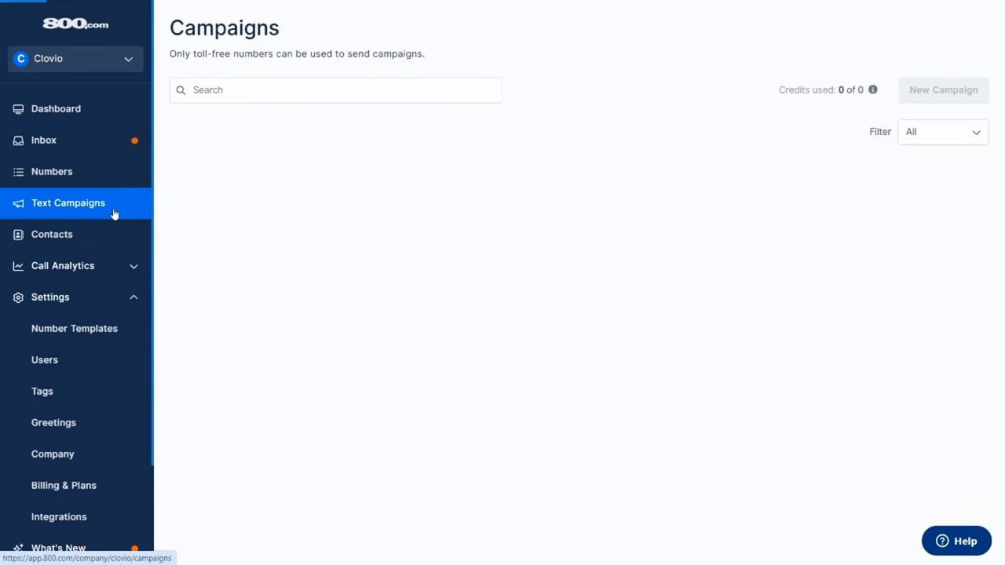
click(942, 90)
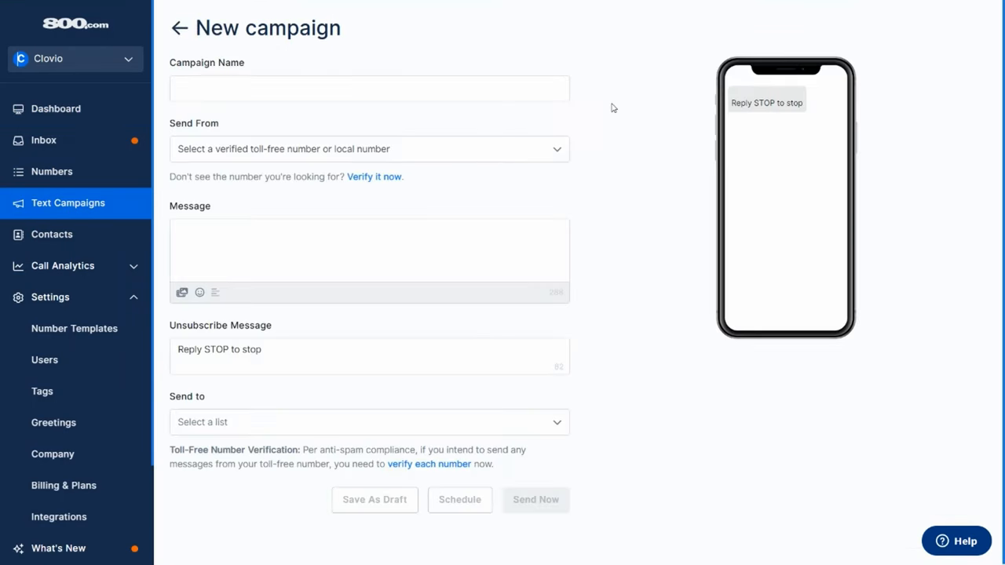
text(BRNET Testing)
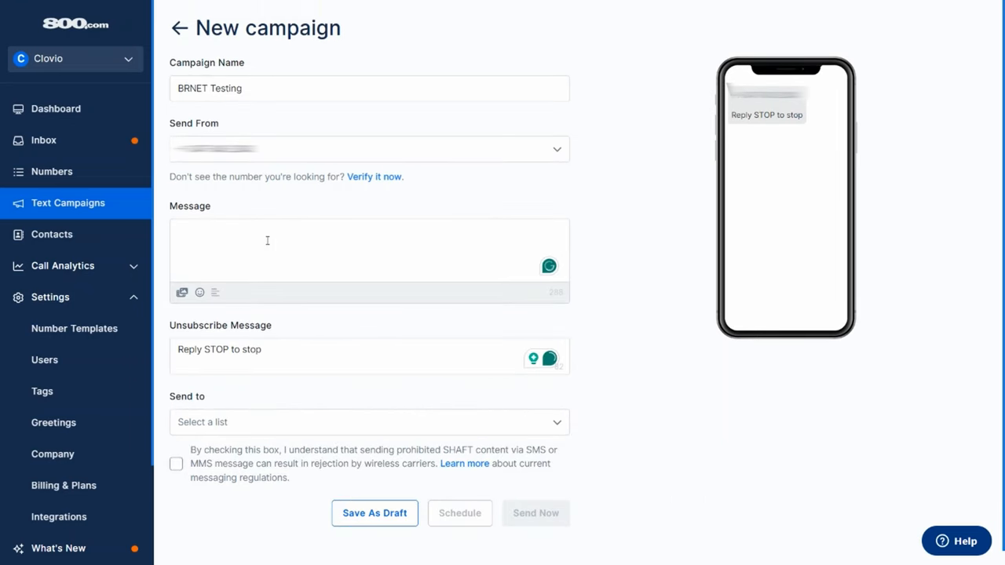
text(BRNET Testing)
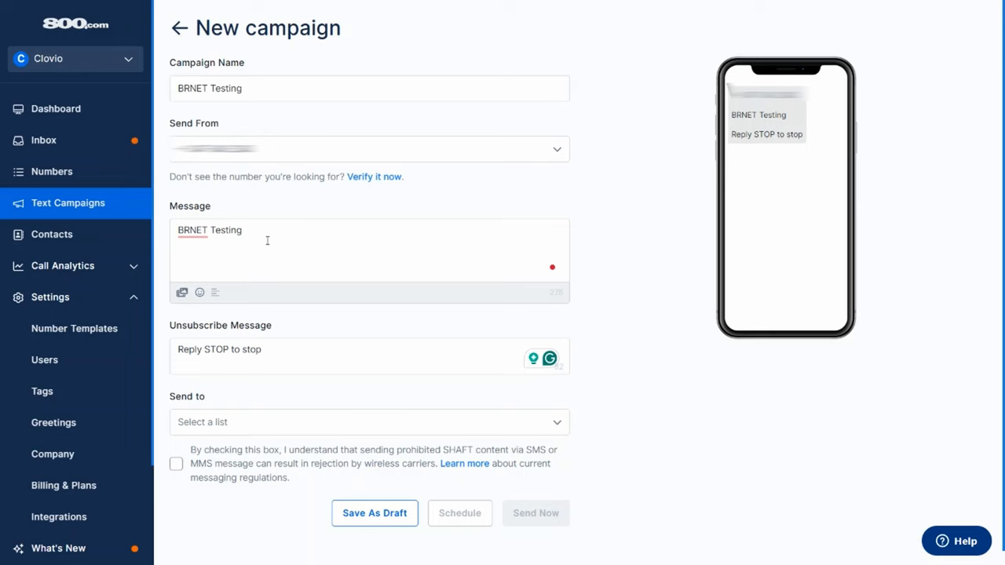